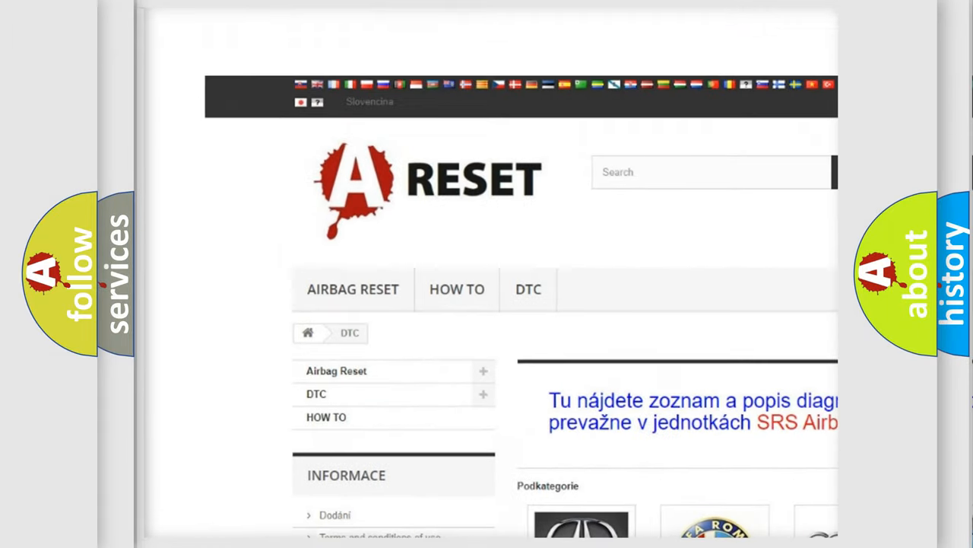
scroll(down, 3)
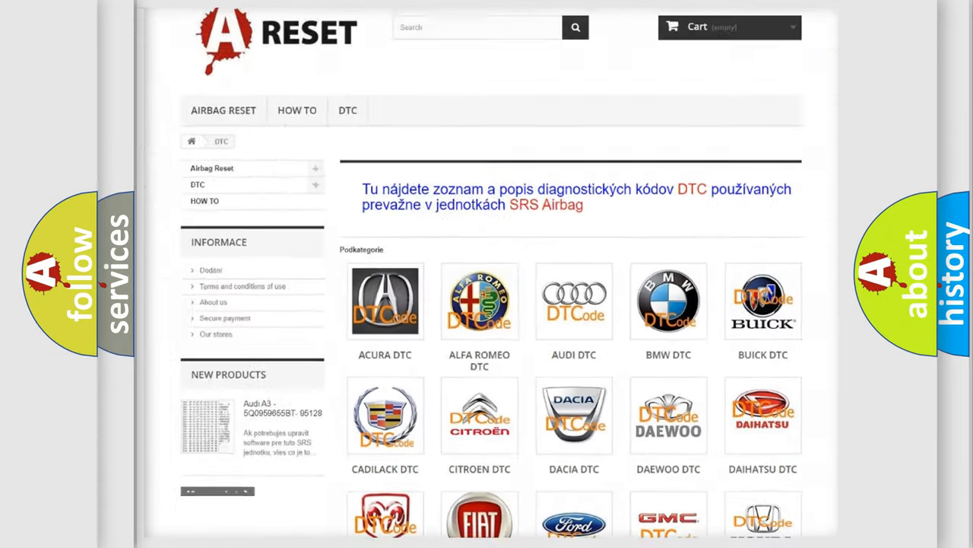
scroll(down, 3)
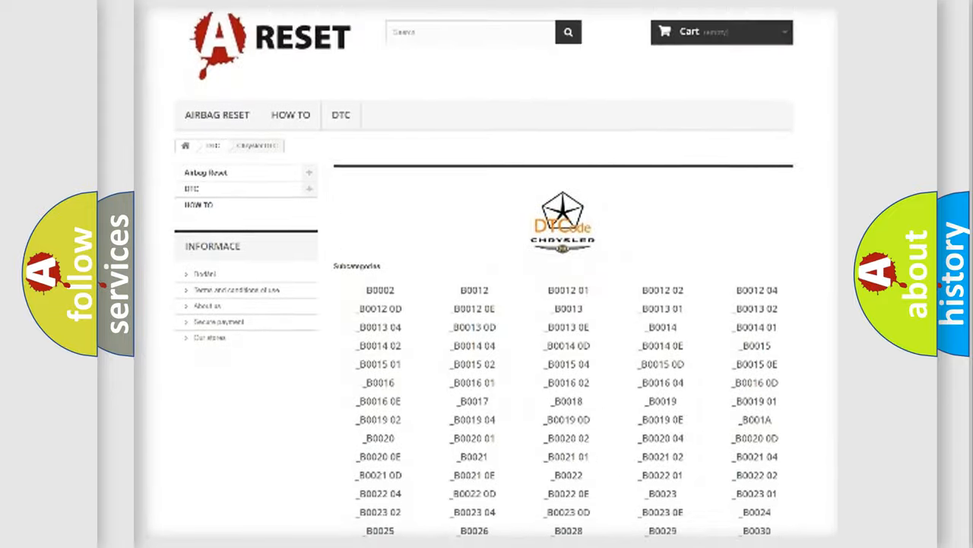
scroll(down, 3)
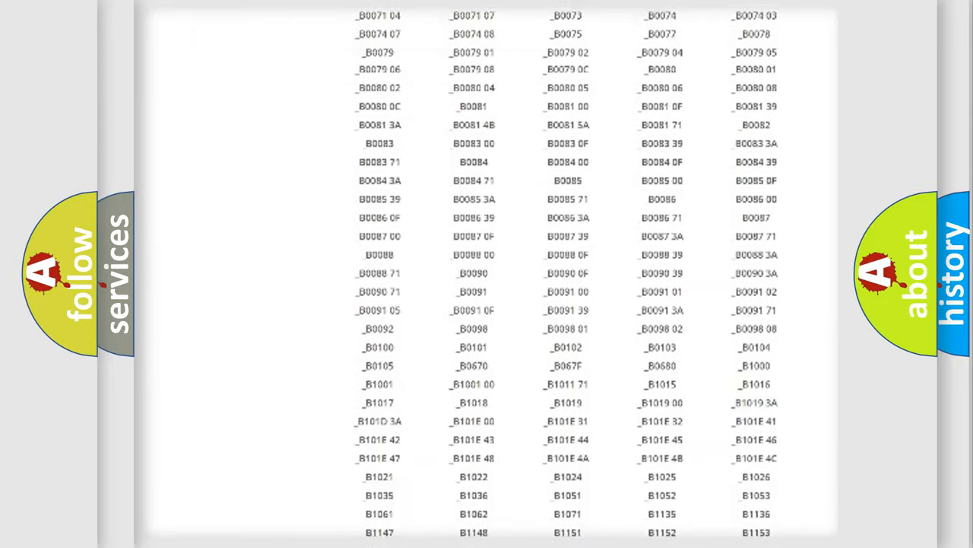